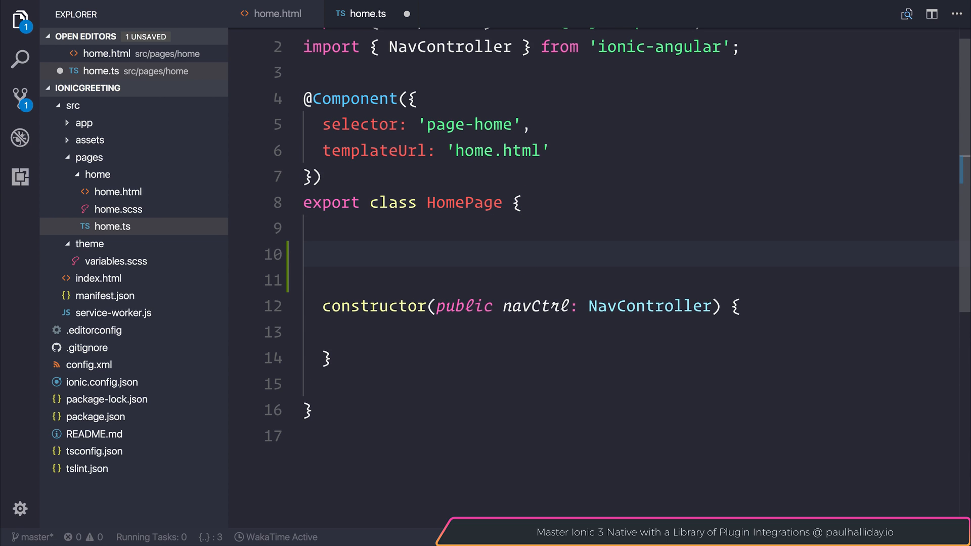
# Add the line 'personName: string;' inside the HomePage class above the constructor
pyautogui.write('p')
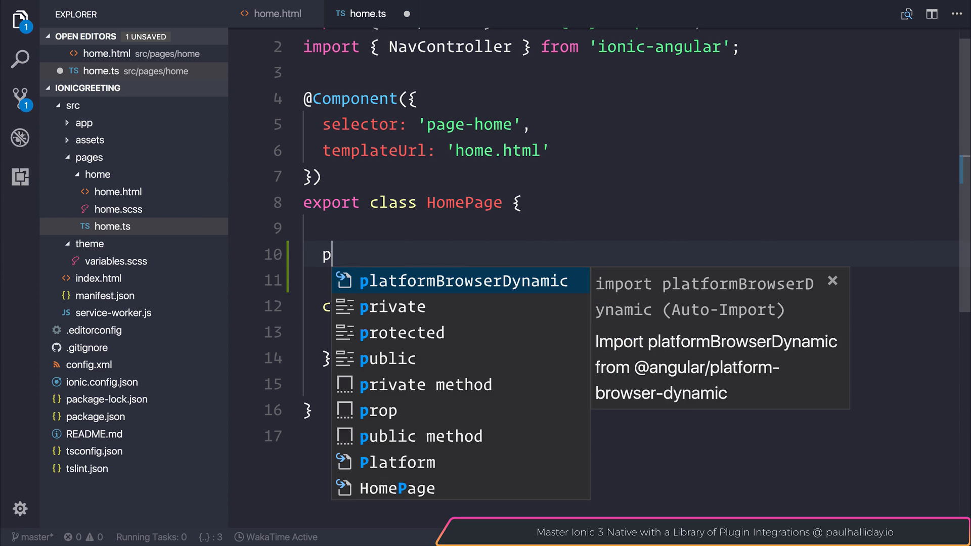
pyautogui.write('ersonName:')
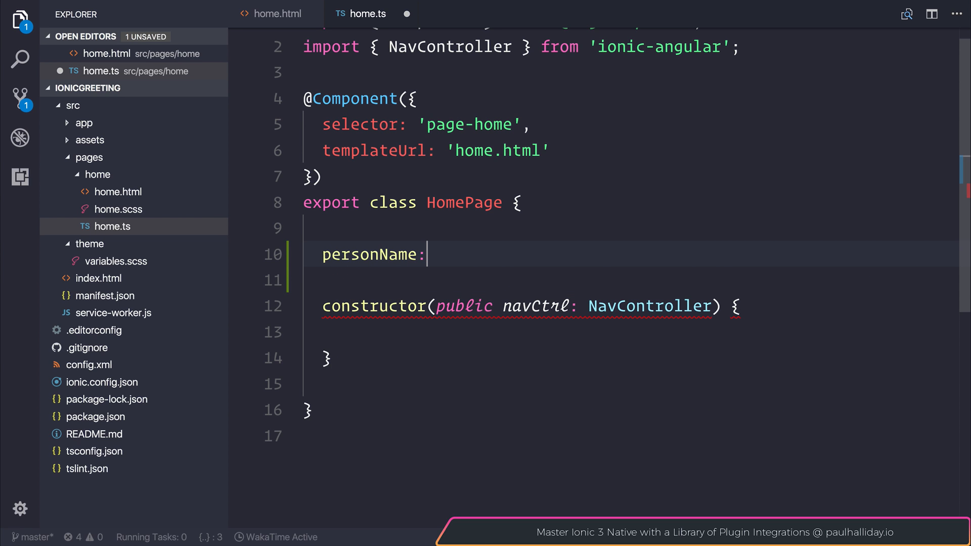
pyautogui.write('strin')
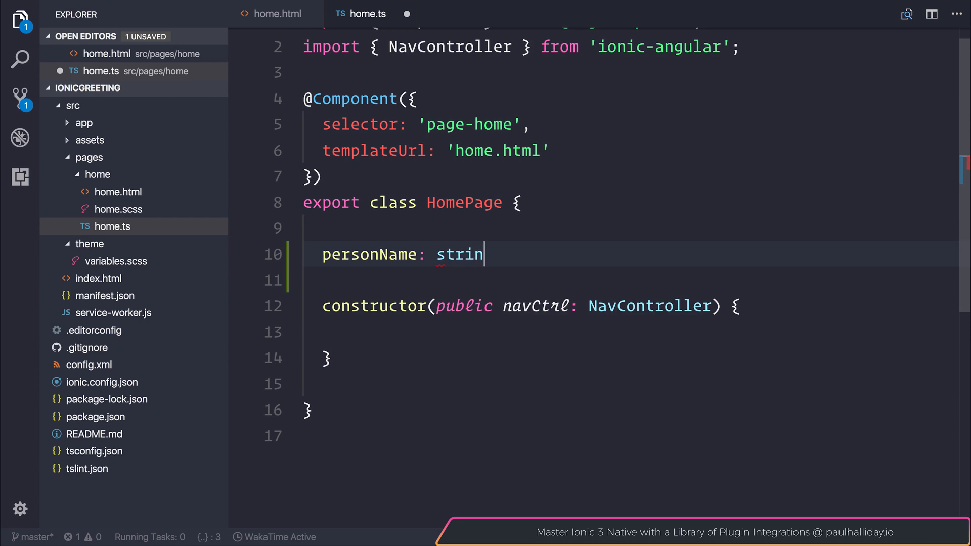
pyautogui.write('g;')
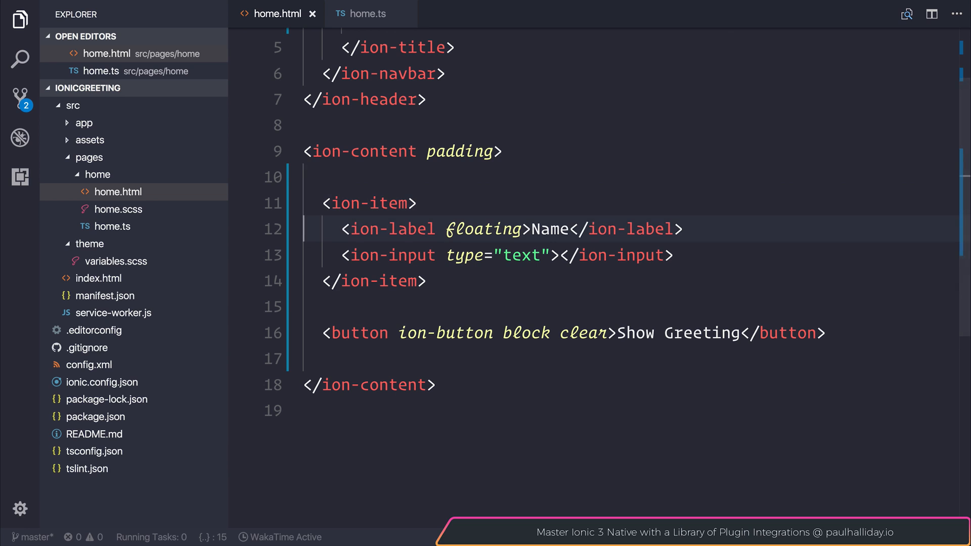
# Add [(ngModel)]="personName" to the ion-input, completing personName from the suggestion
pyautogui.write('d')
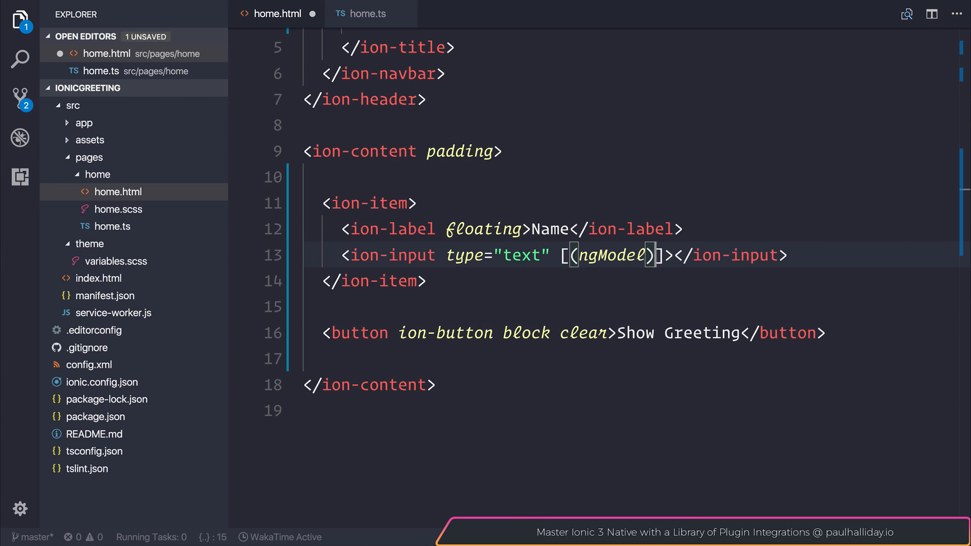
pyautogui.write('="p')
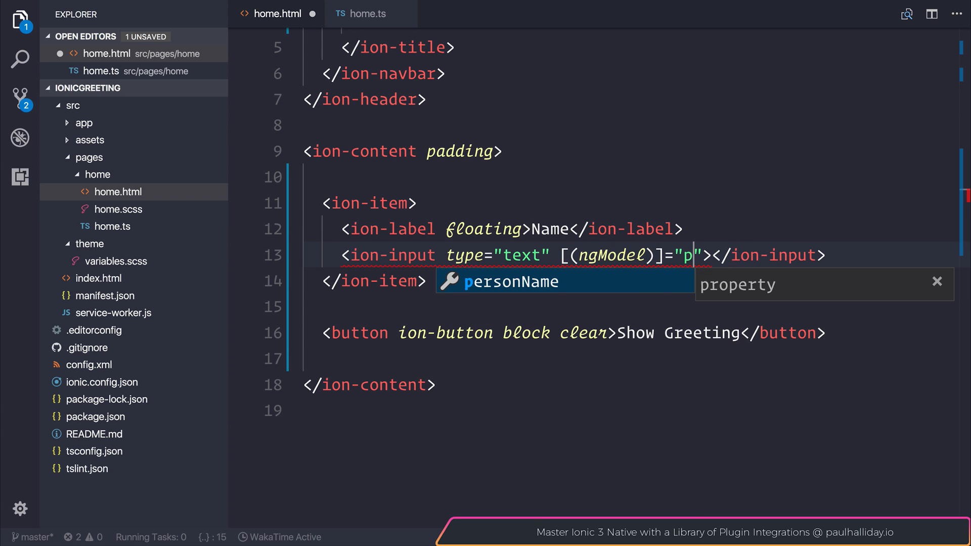
pyautogui.press('Tab')
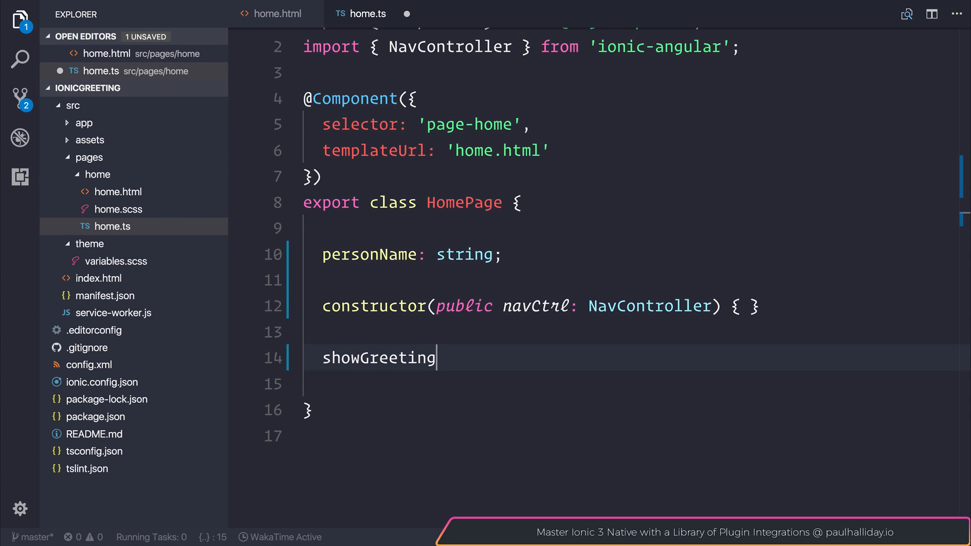
# Give showGreeting a 'name: string' parameter, correcting the misspelled type via the suggestion
pyautogui.write('() {')
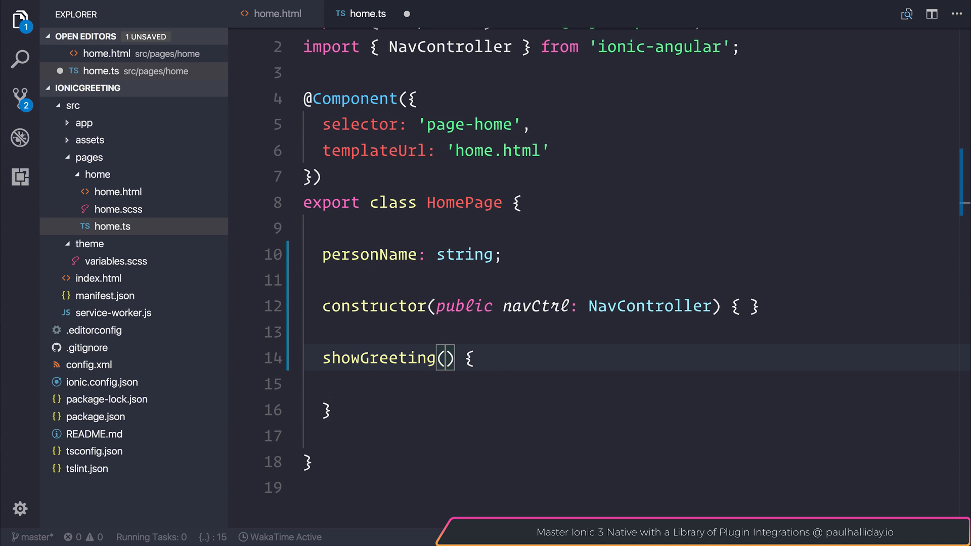
pyautogui.write('name: strng')
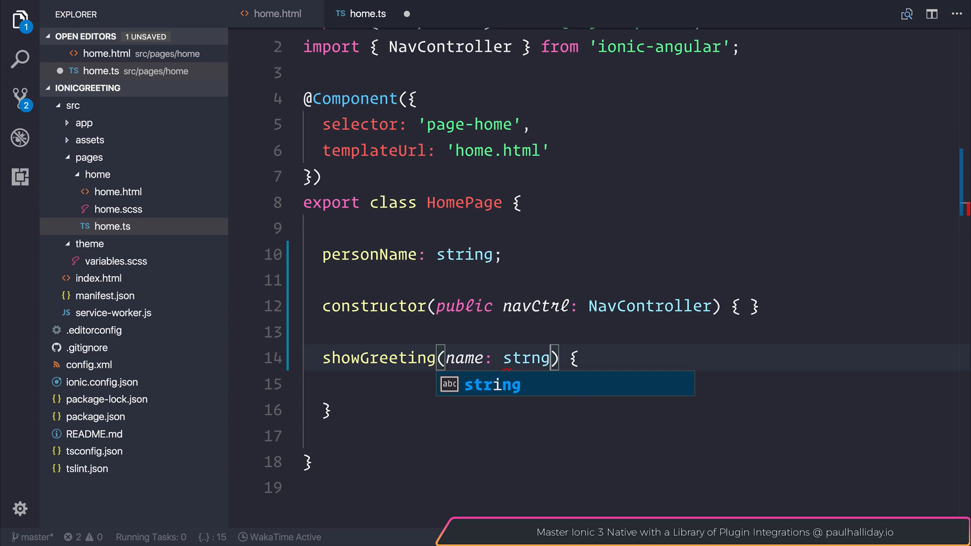
pyautogui.press('Enter')
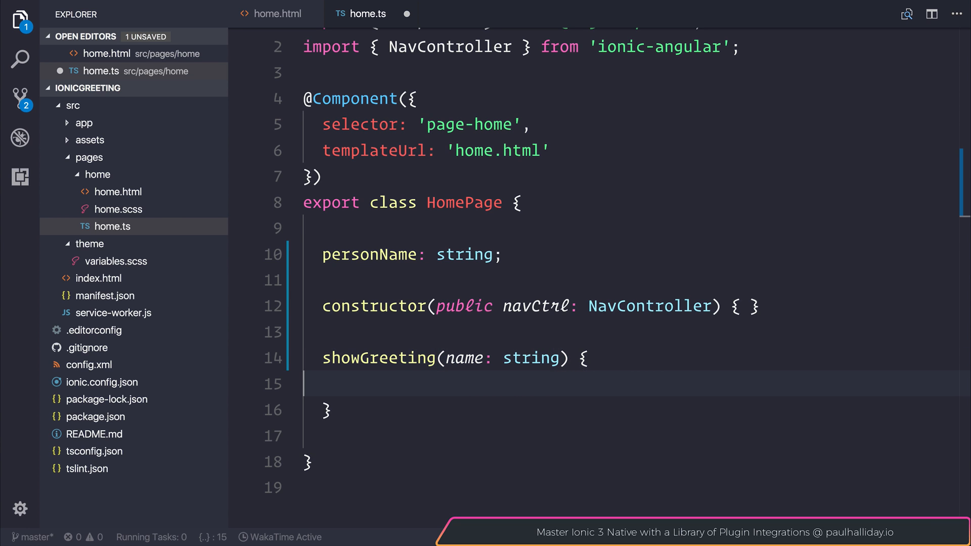
# Write 'console.log(name);' in the method body and save home.ts
pyautogui.write('con')
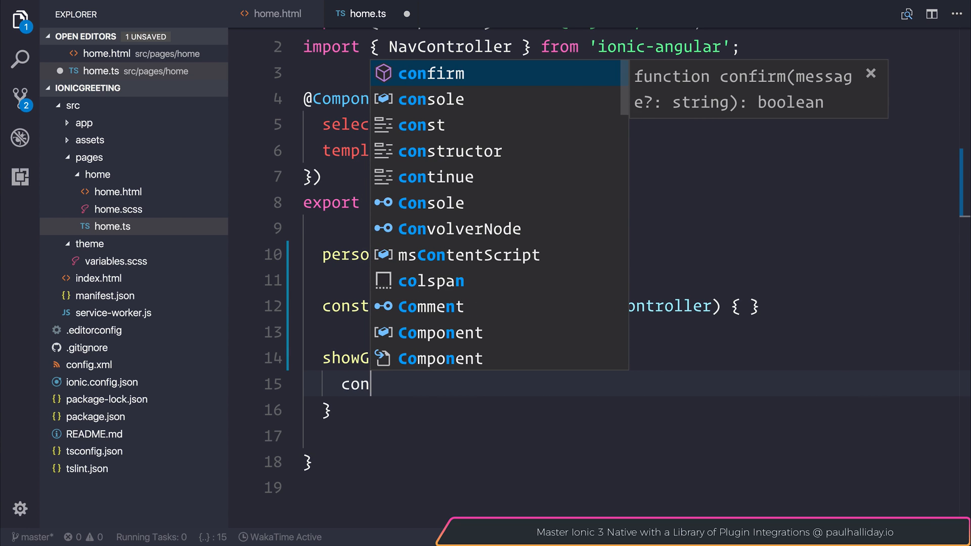
pyautogui.write('sole.log')
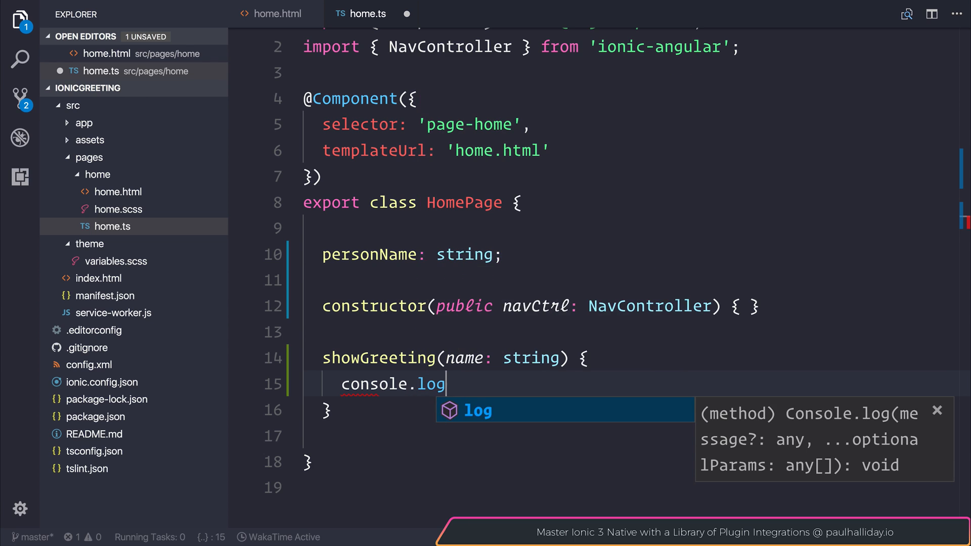
pyautogui.write('(name);')
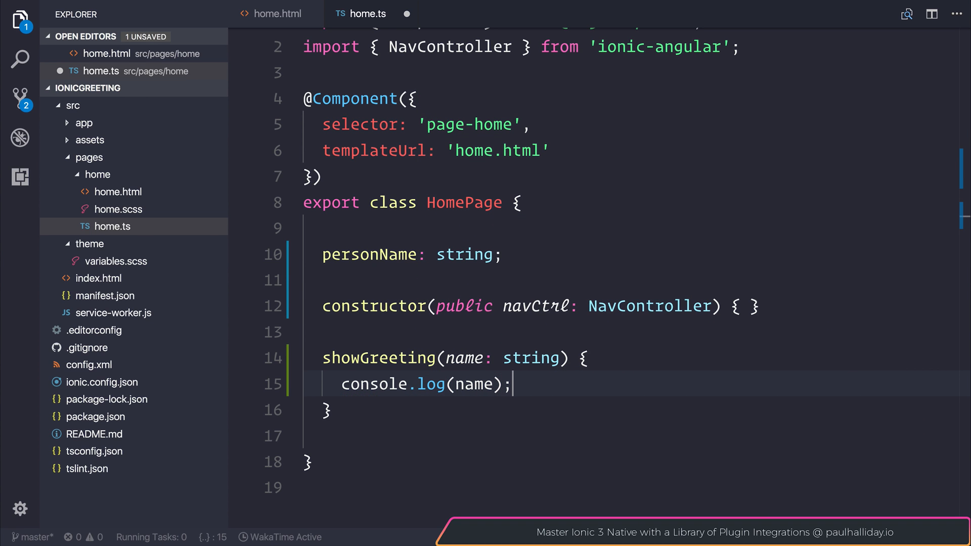
pyautogui.press('Ctrl+s')
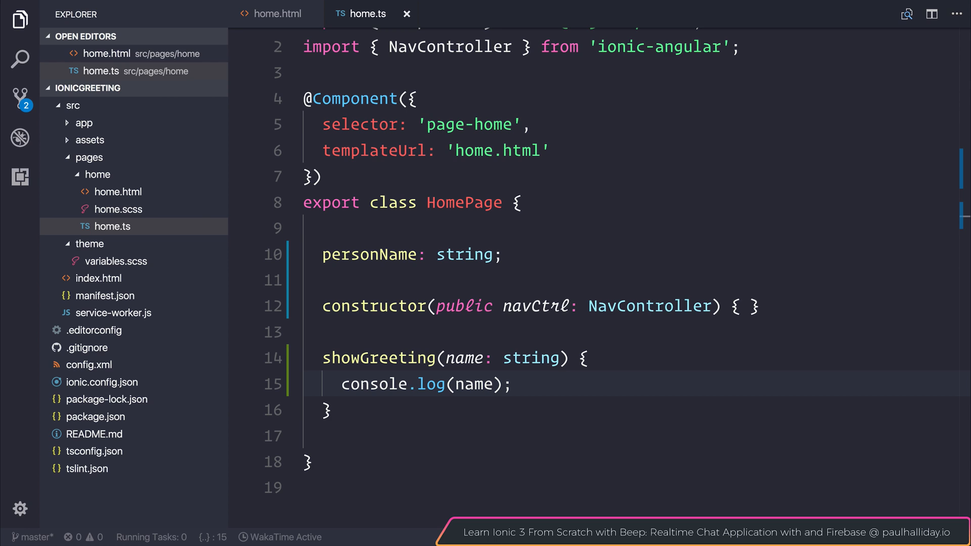
# In home.html, add (click)="showGreeting(personName)" to the button, then return to home.ts
pyautogui.click(276, 14)
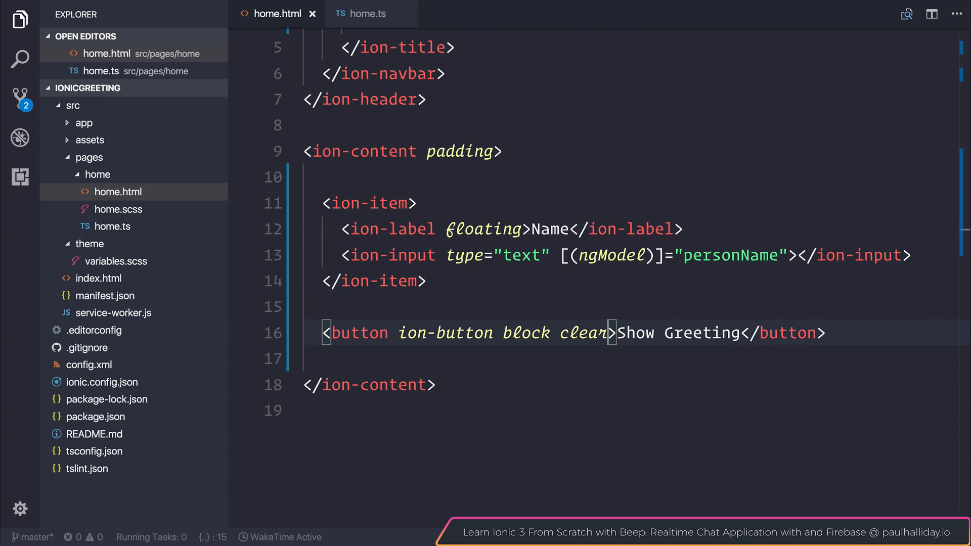
pyautogui.write('(click)=""')
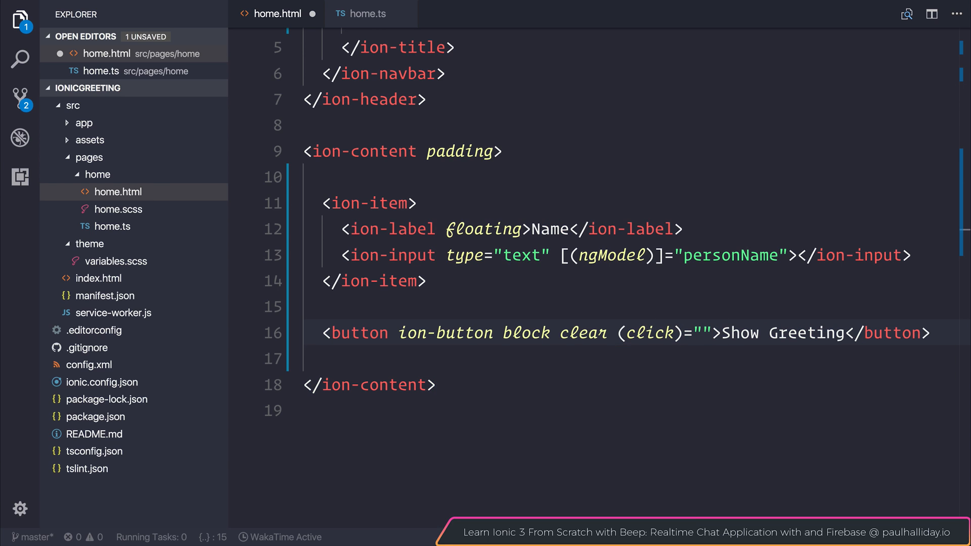
pyautogui.write('showGreeting')
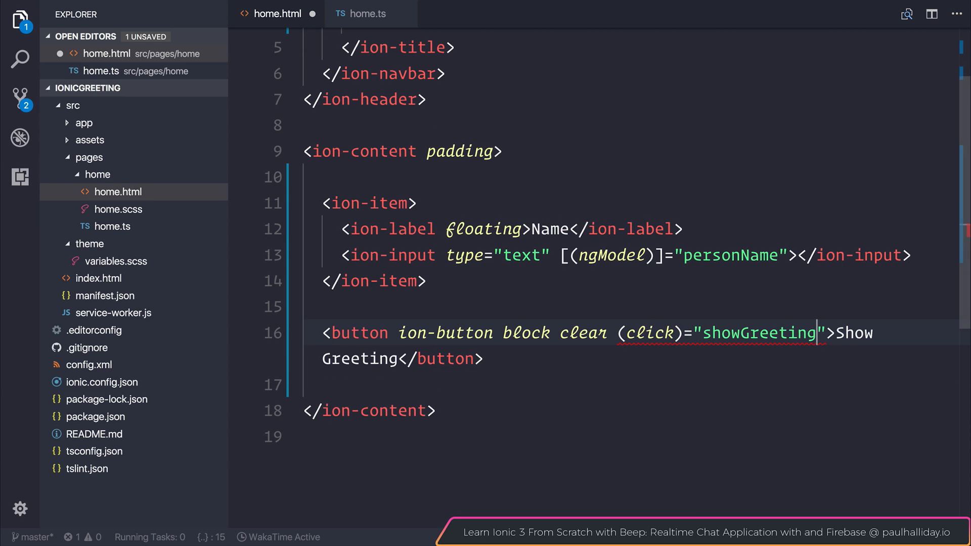
pyautogui.write('(pers')
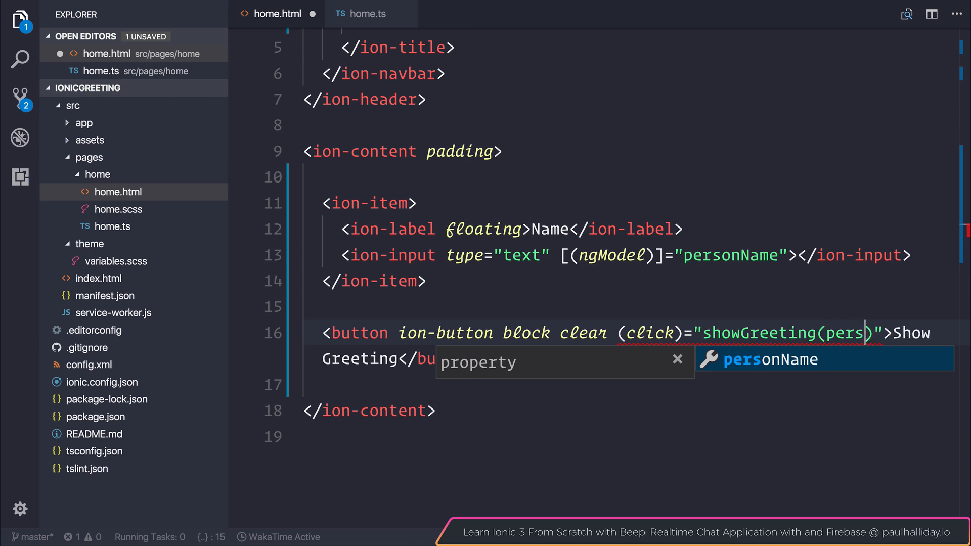
pyautogui.press('Tab')
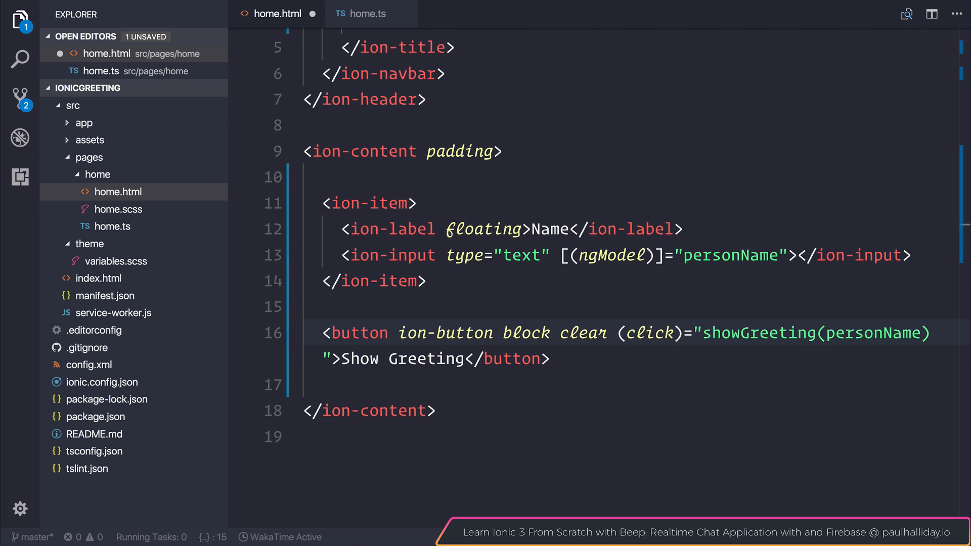
pyautogui.click(365, 14)
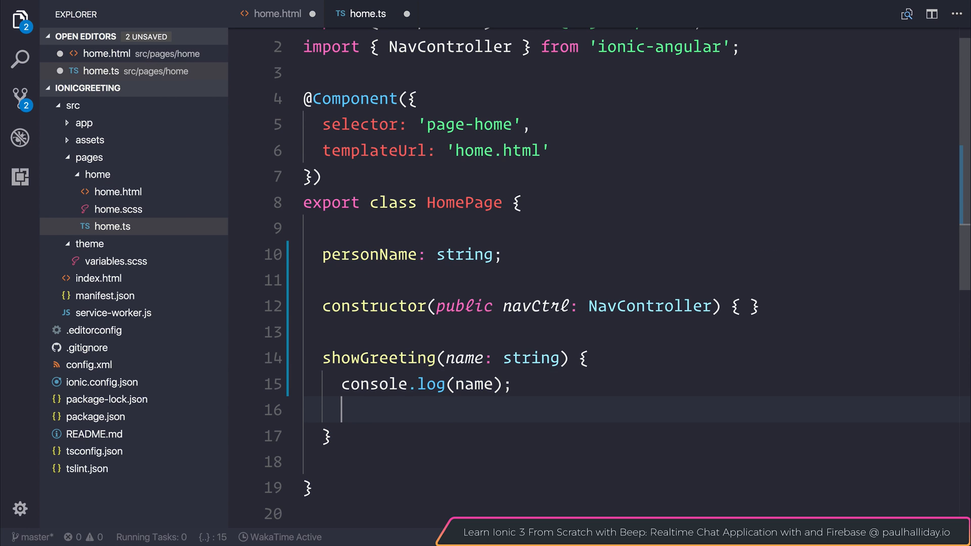
# Add 'console.log(this.personName);' in showGreeting and switch to the Ionic Lab browser window
pyautogui.write('console.log(this.personName);')
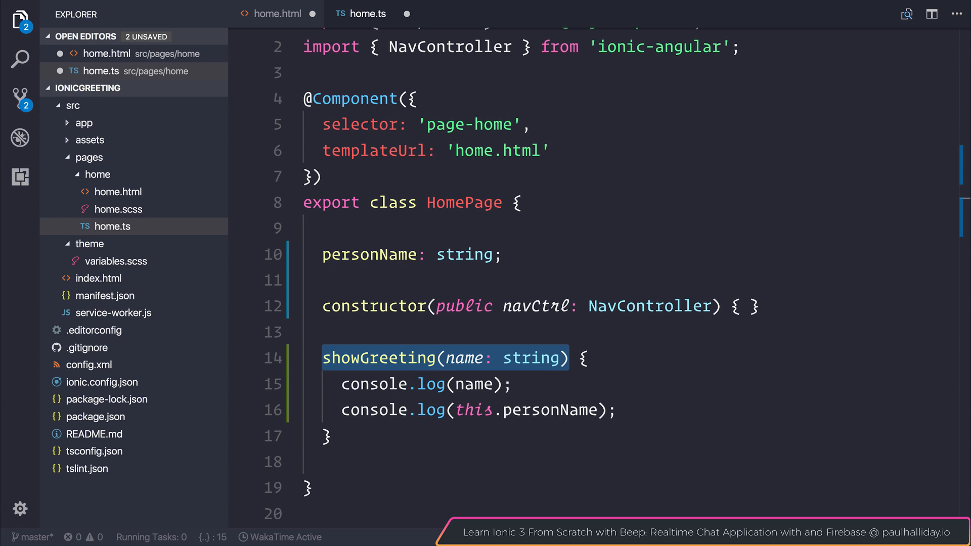
pyautogui.click(277, 13)
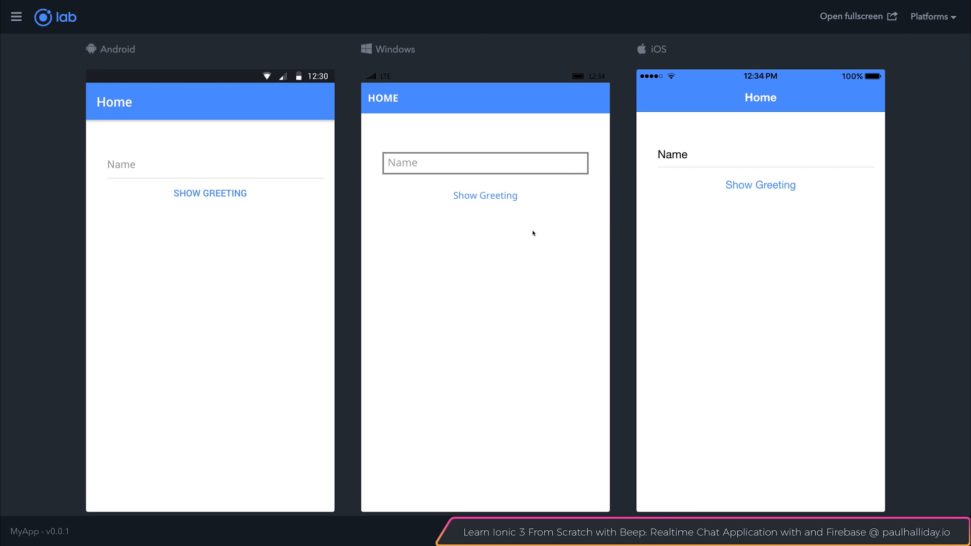
# Open the developer tools for the Ionic Lab preview via Inspect
pyautogui.rightClick(534, 233)
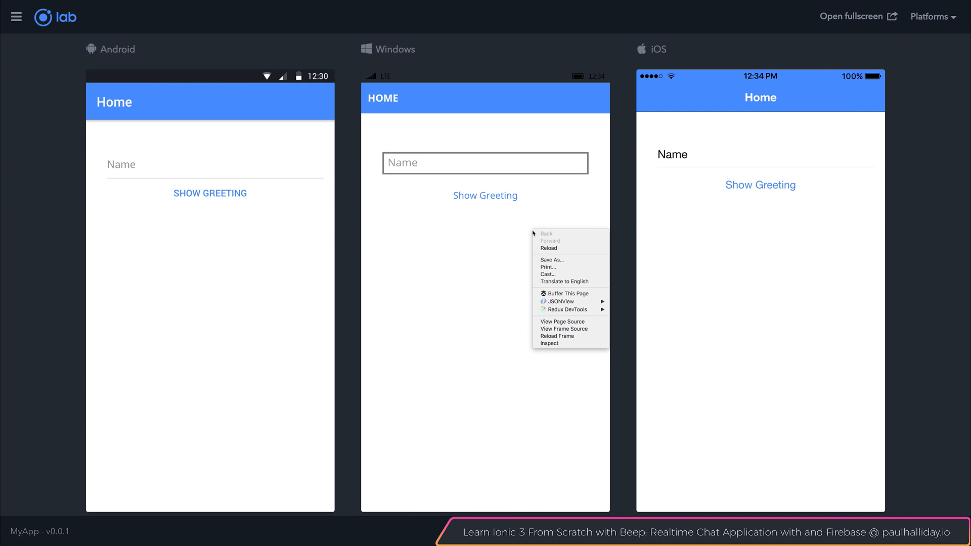
pyautogui.moveTo(572, 346)
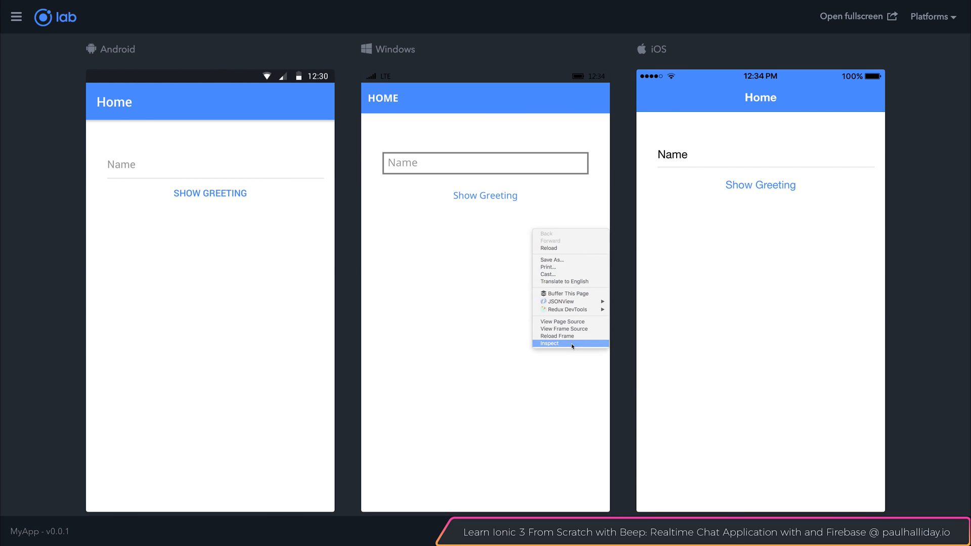
pyautogui.click(550, 343)
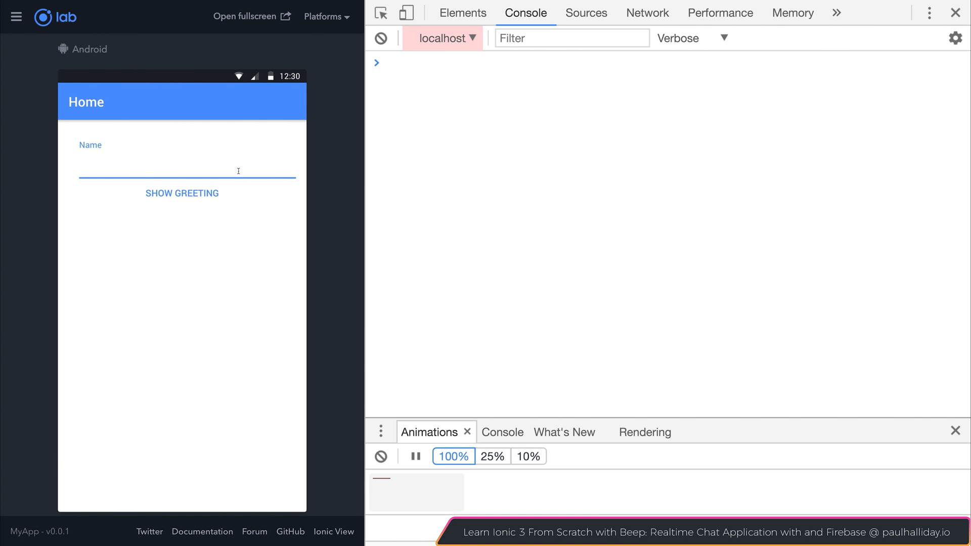
pyautogui.write('Paul Halloiday')
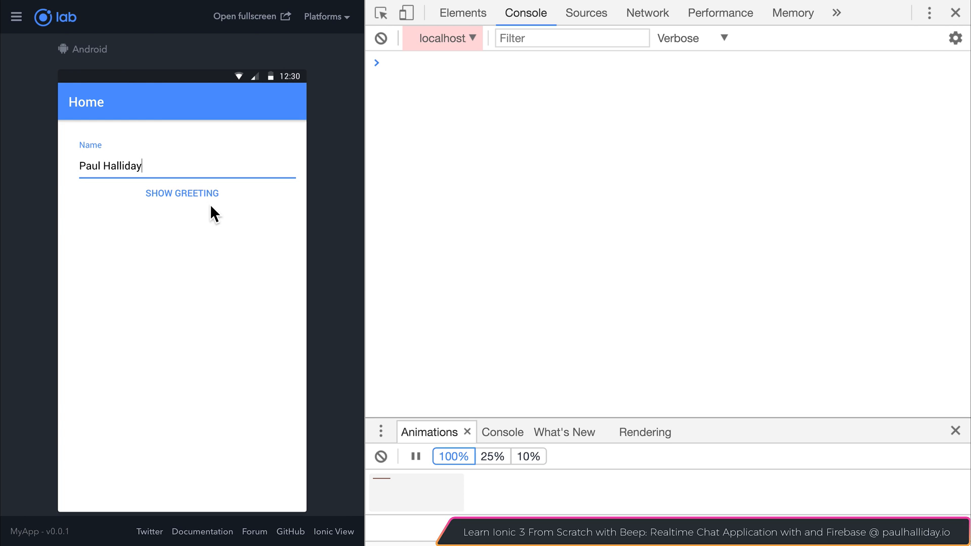
pyautogui.click(182, 193)
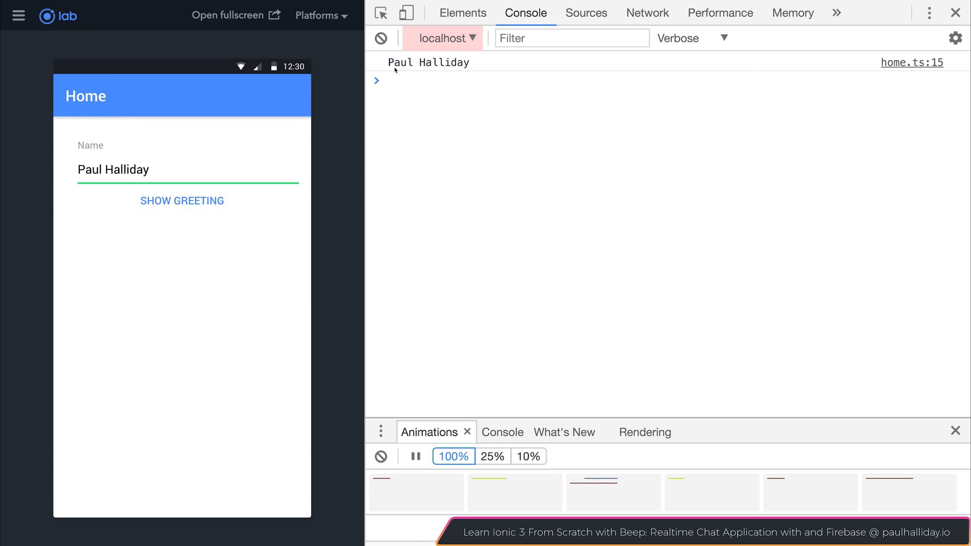
pyautogui.doubleClick(428, 63)
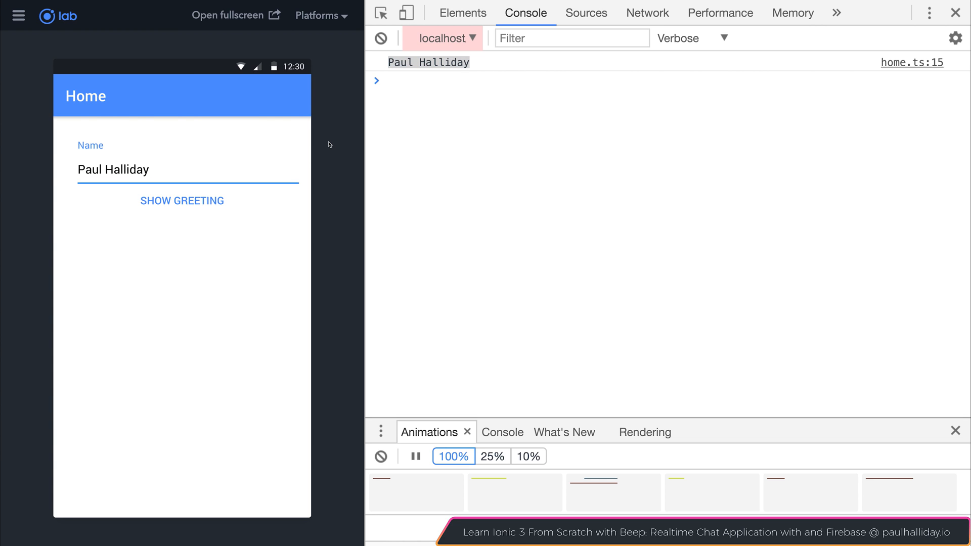
# Shorten the name with Backspace and log it, then log the restored full name again
pyautogui.press('Backspace')
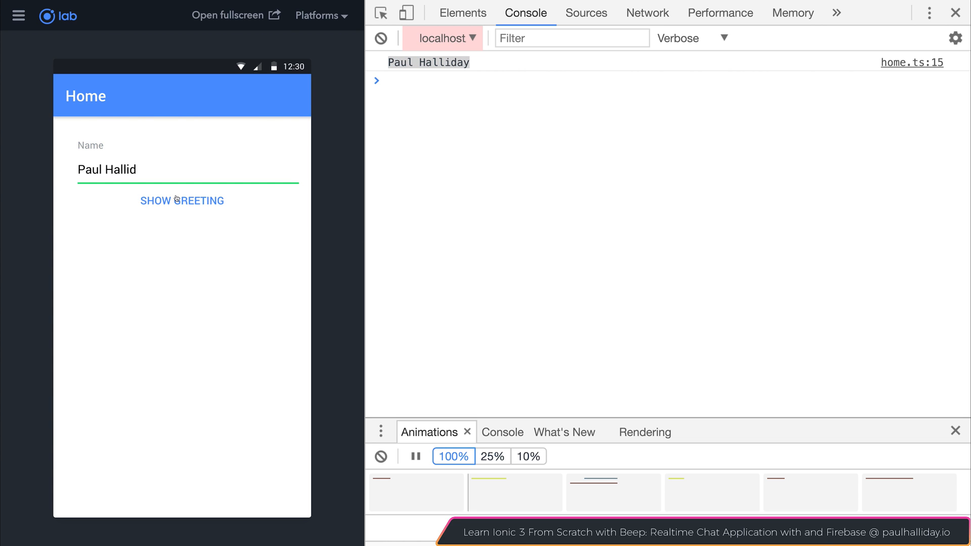
pyautogui.click(182, 200)
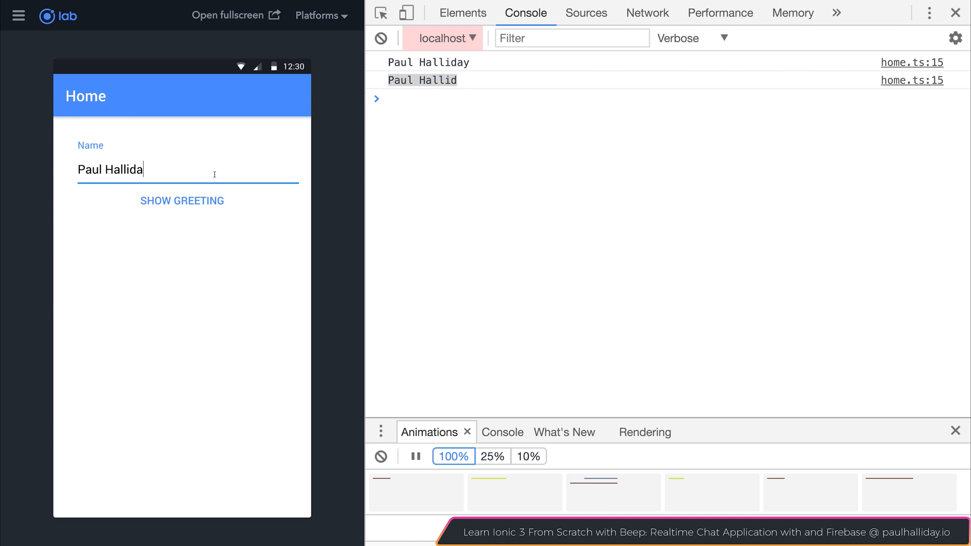
pyautogui.click(182, 200)
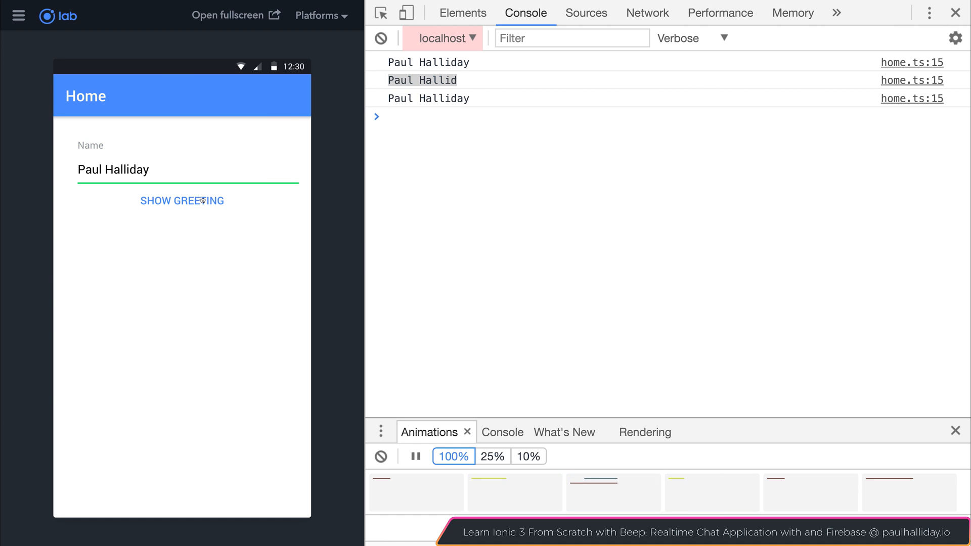